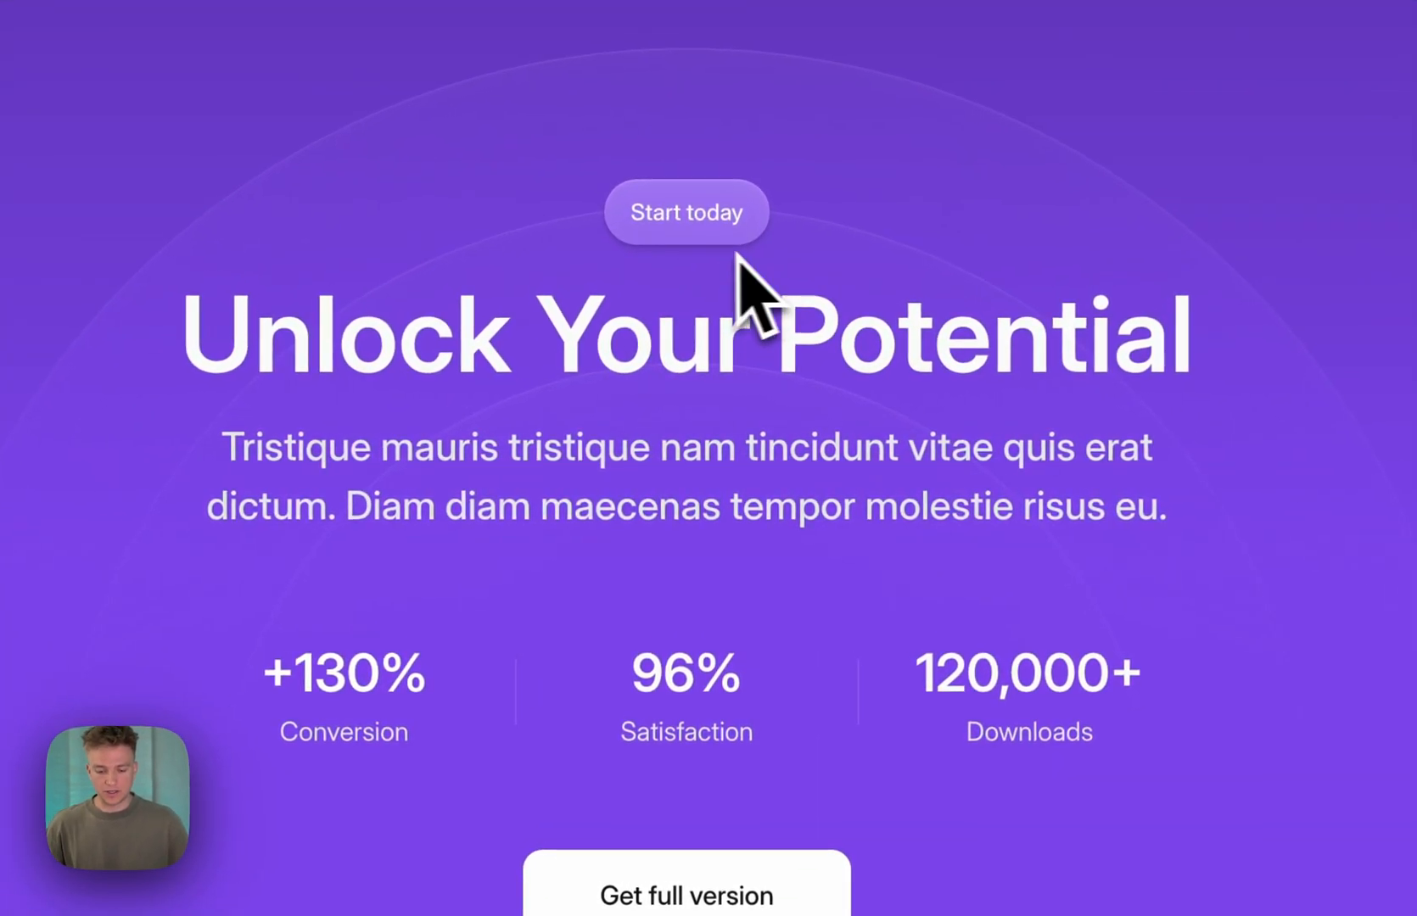
pyautogui.moveTo(381, 714)
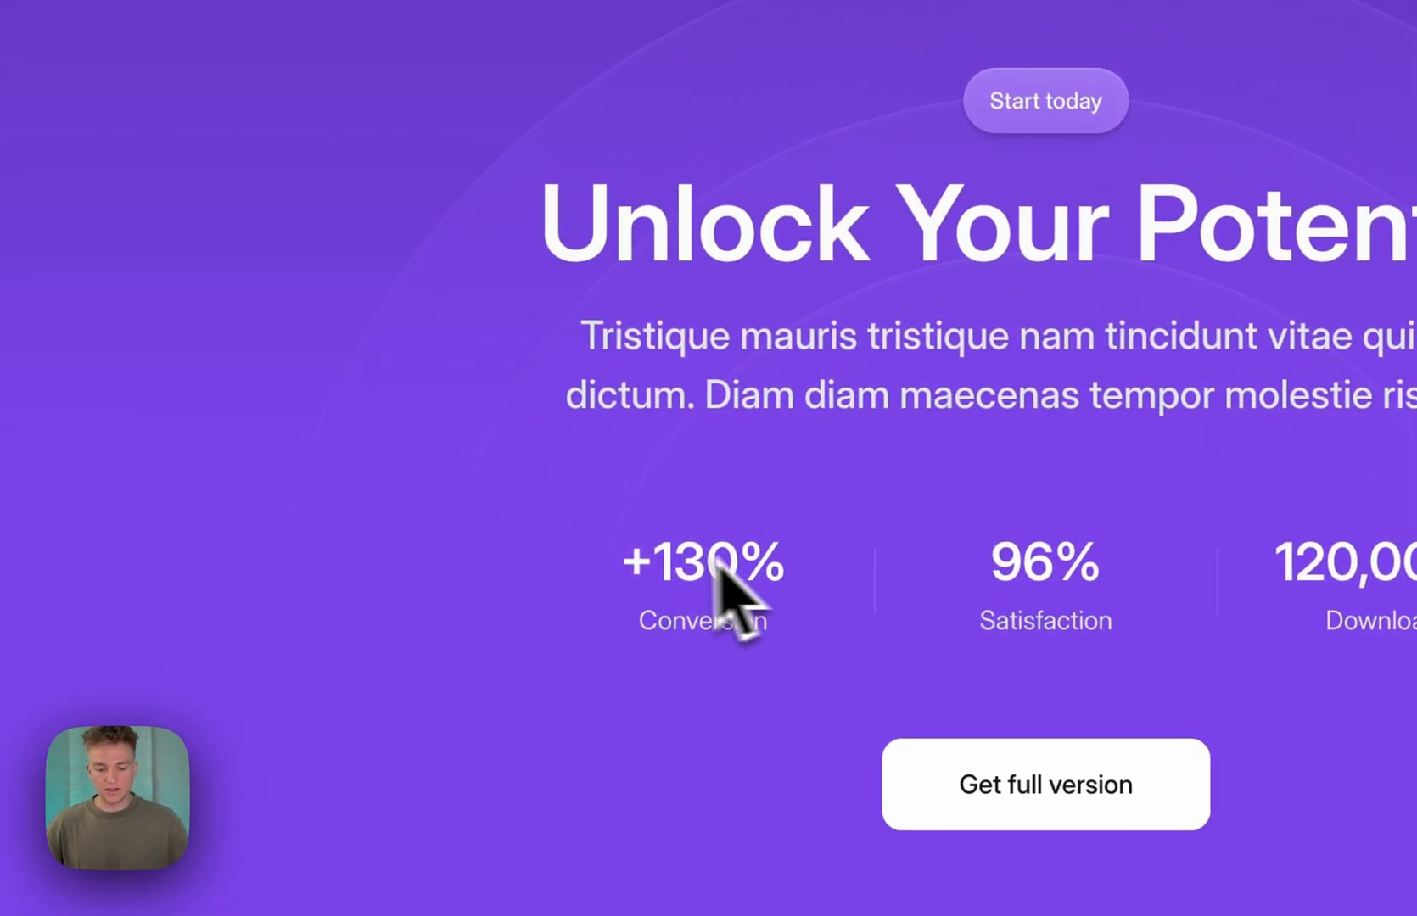
pyautogui.moveTo(614, 595)
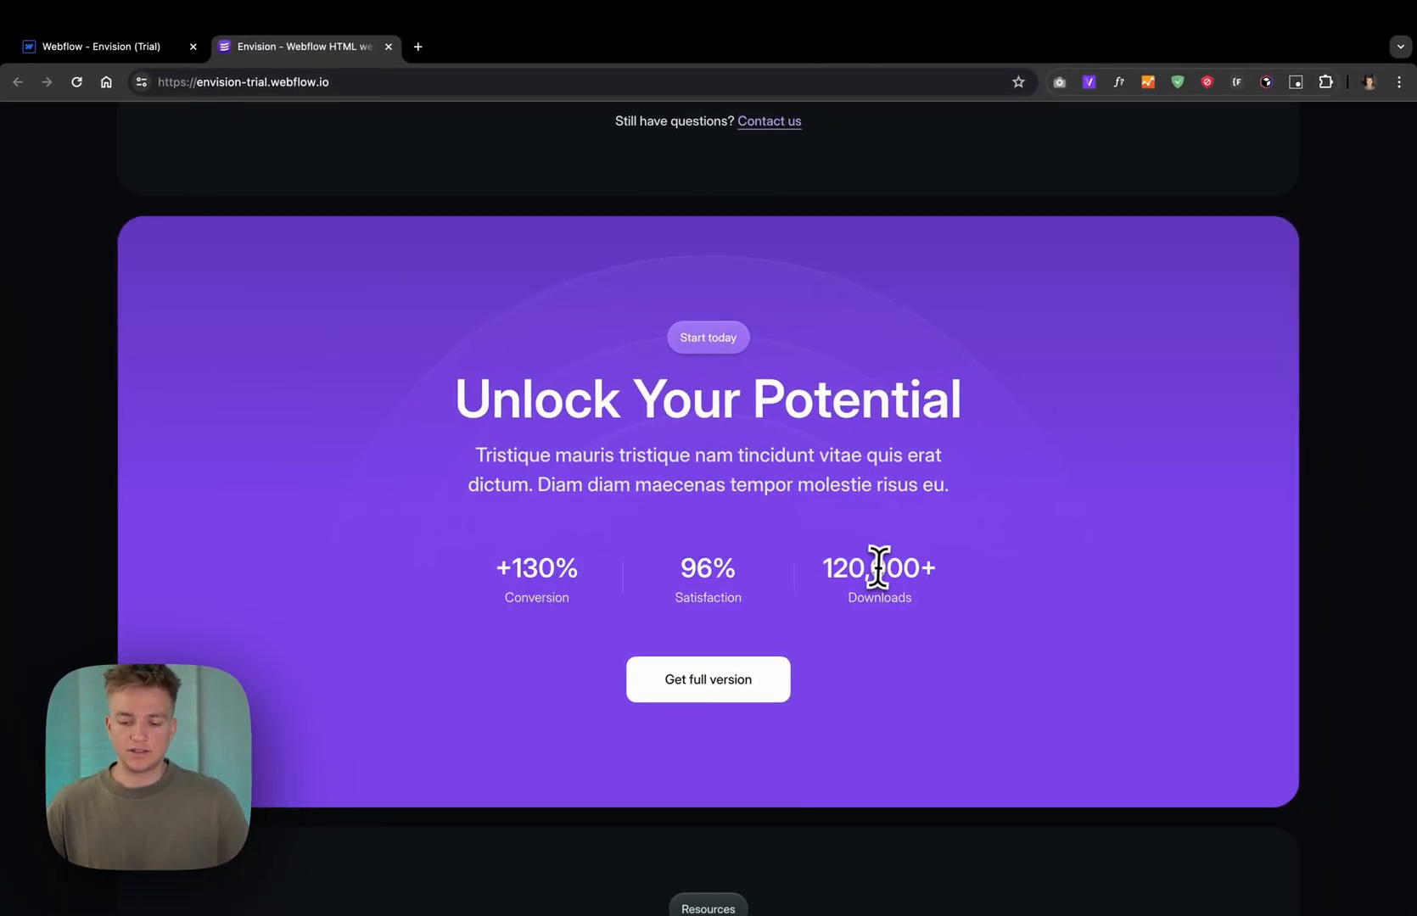
# - Move from the live site into the Webflow Designer and pick the Home page from the Pages list
pyautogui.scroll(-3)
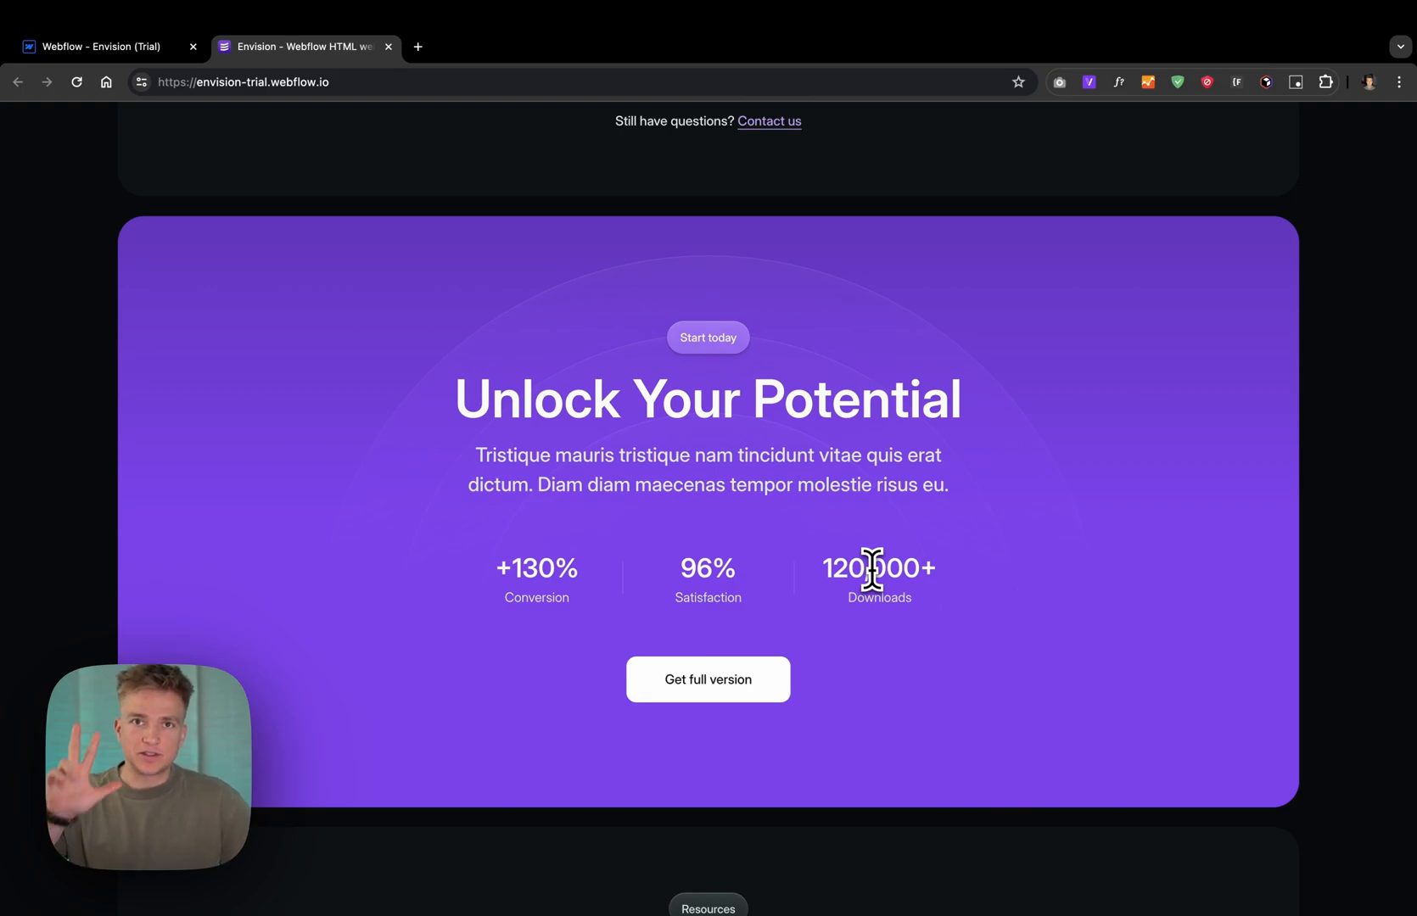
pyautogui.click(108, 45)
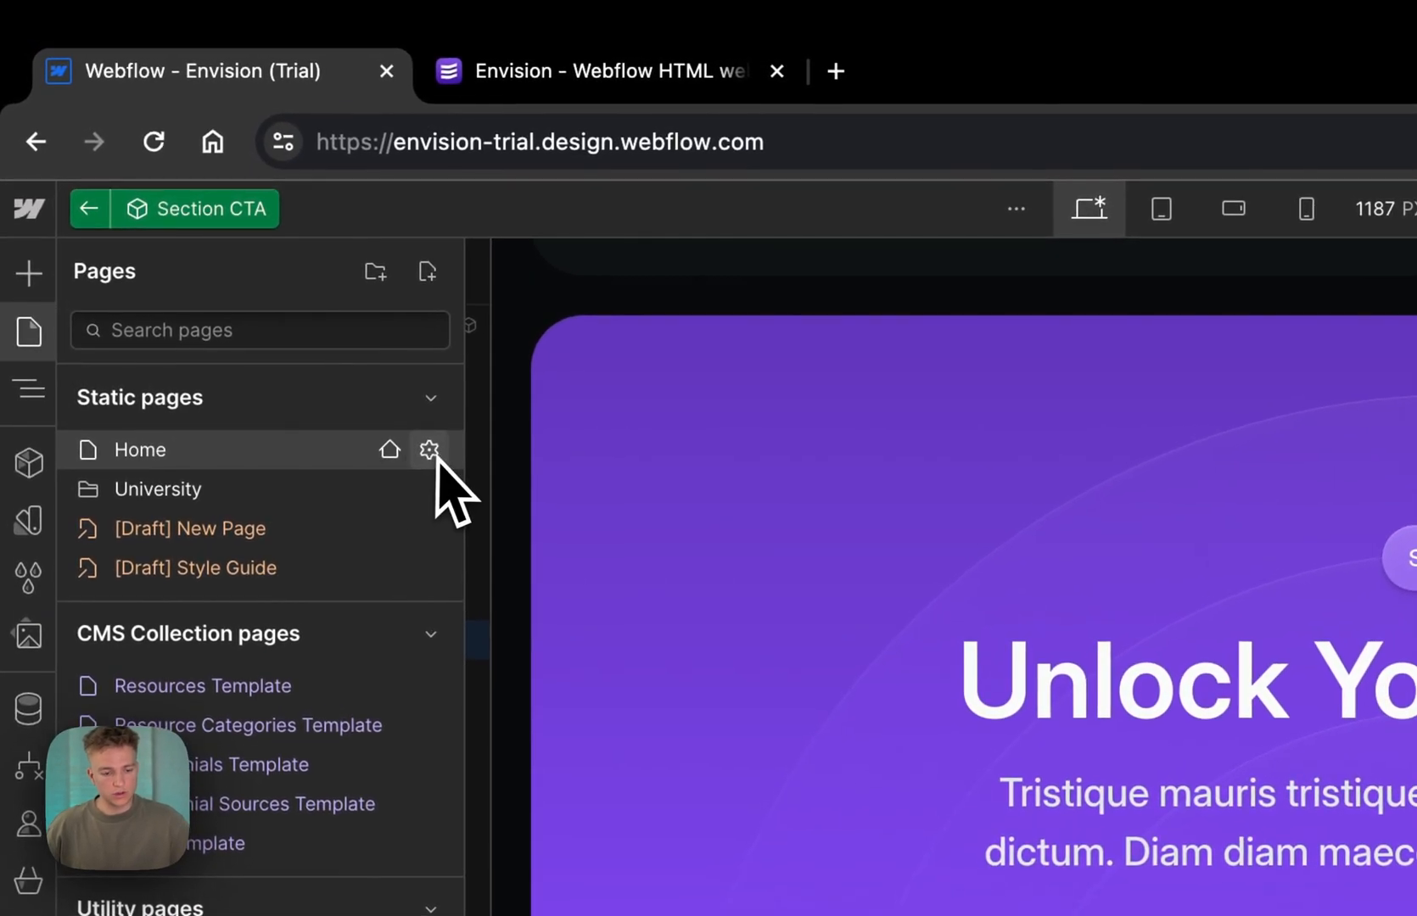
pyautogui.click(429, 450)
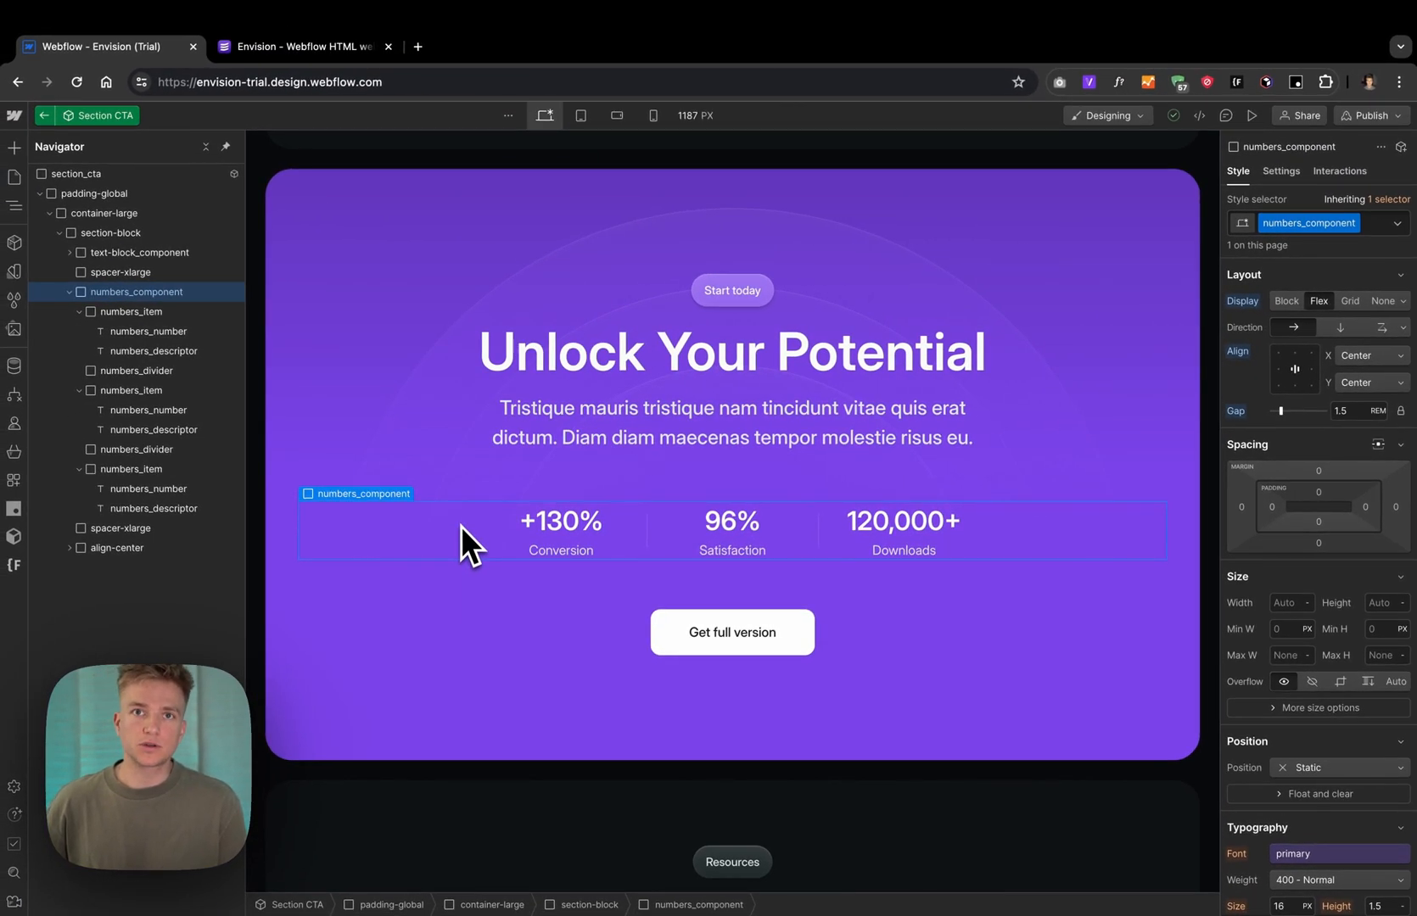
pyautogui.moveTo(572, 475)
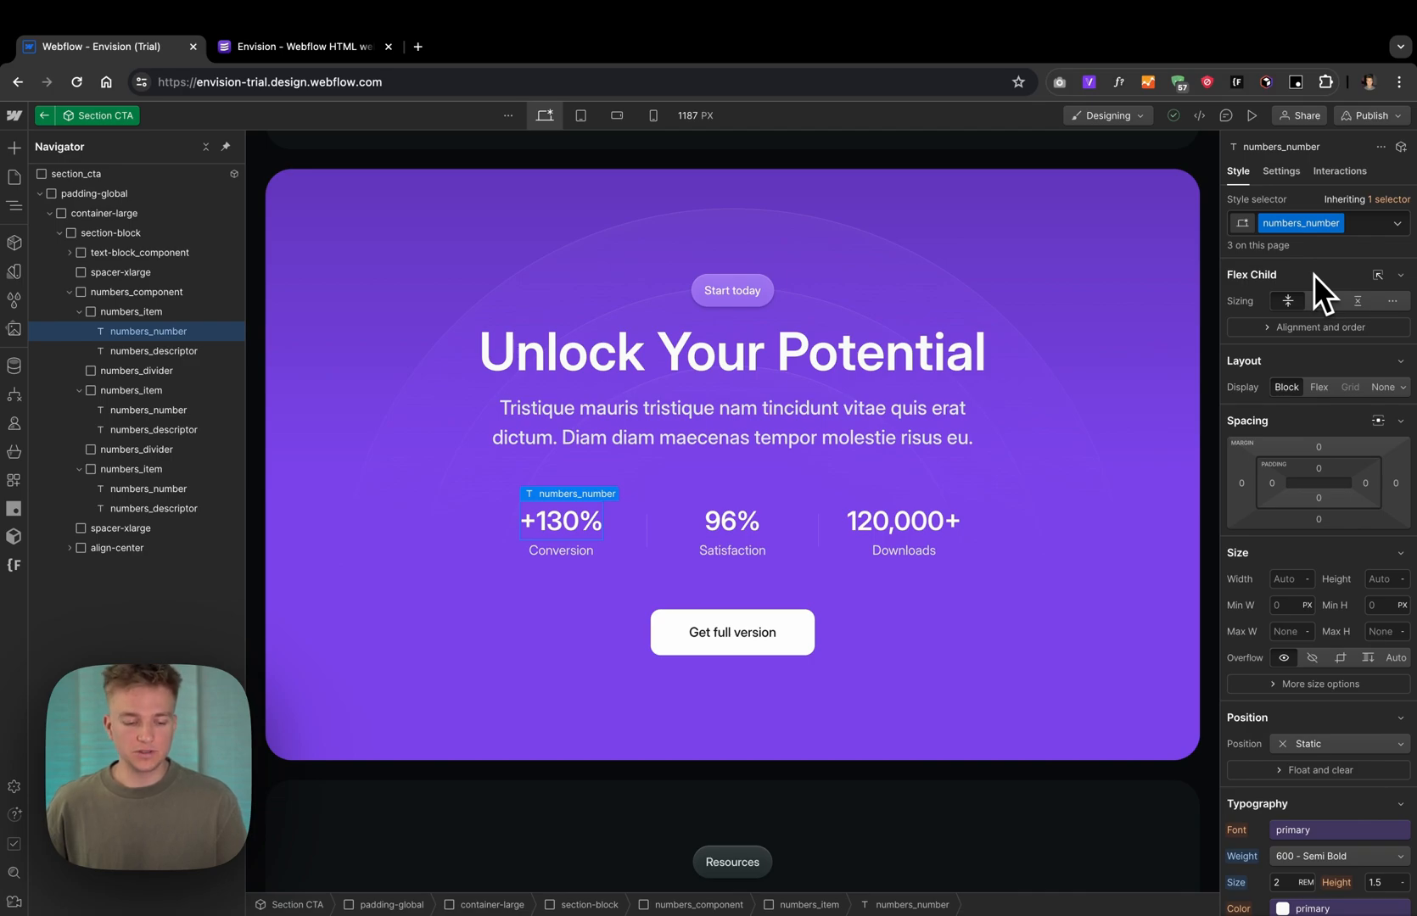
pyautogui.moveTo(1084, 566)
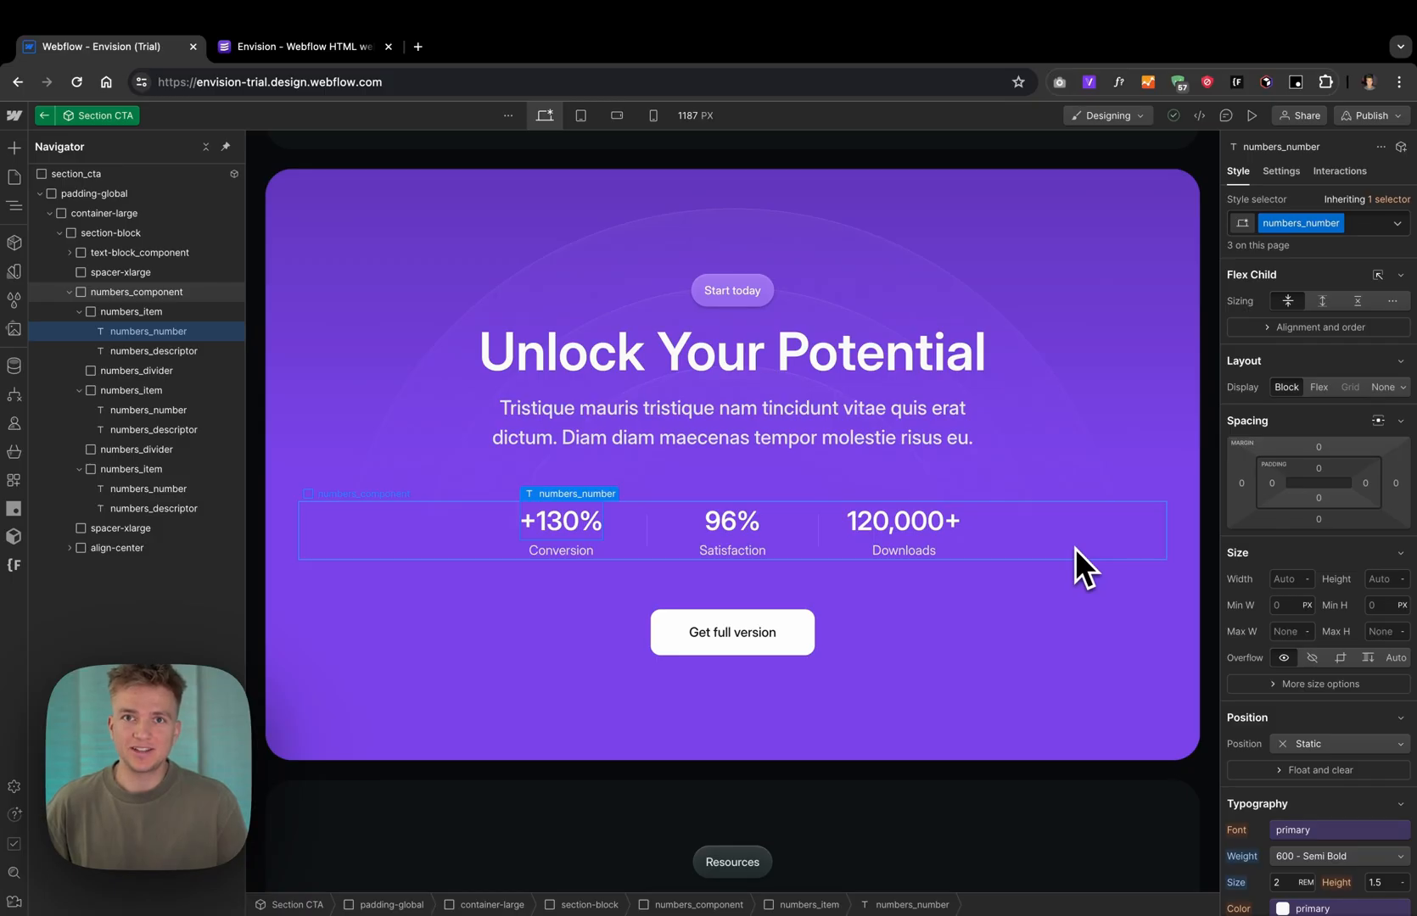